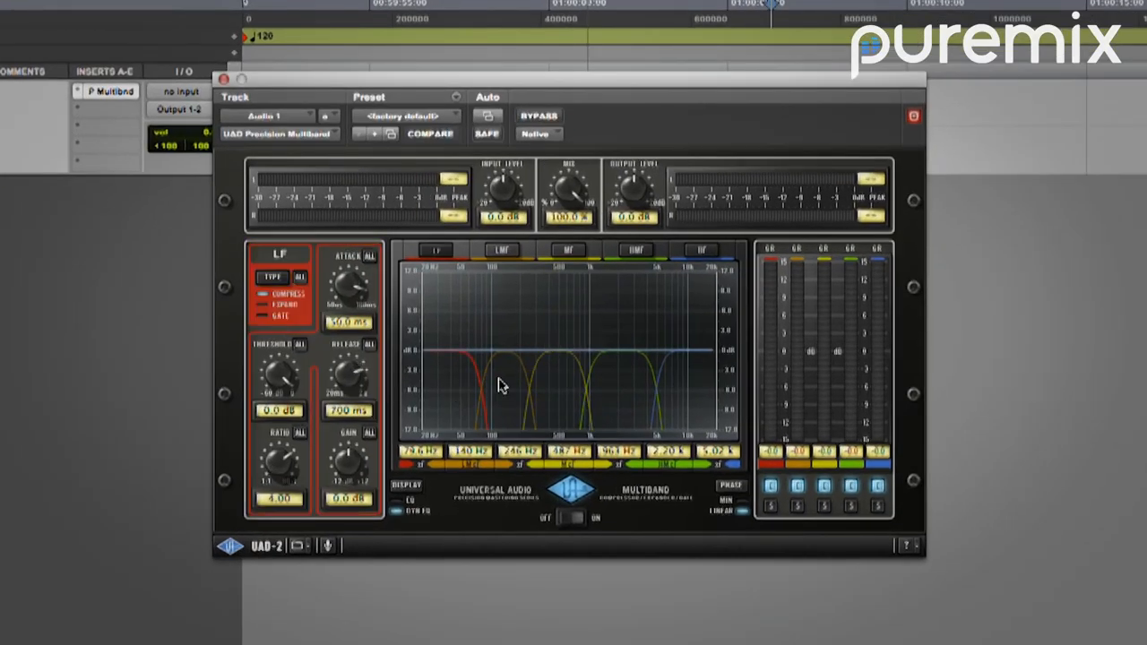
Select the HF band to show its compressor controls in the Precision Multiband
{"action": "left_click", "coordinate": [703, 251]}
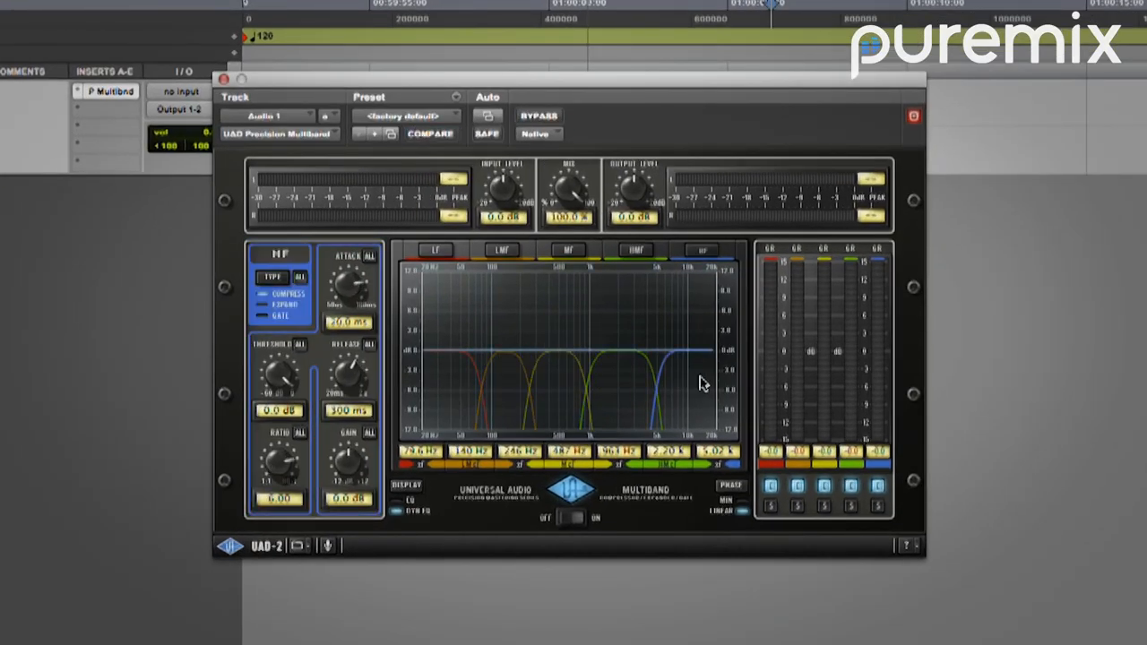